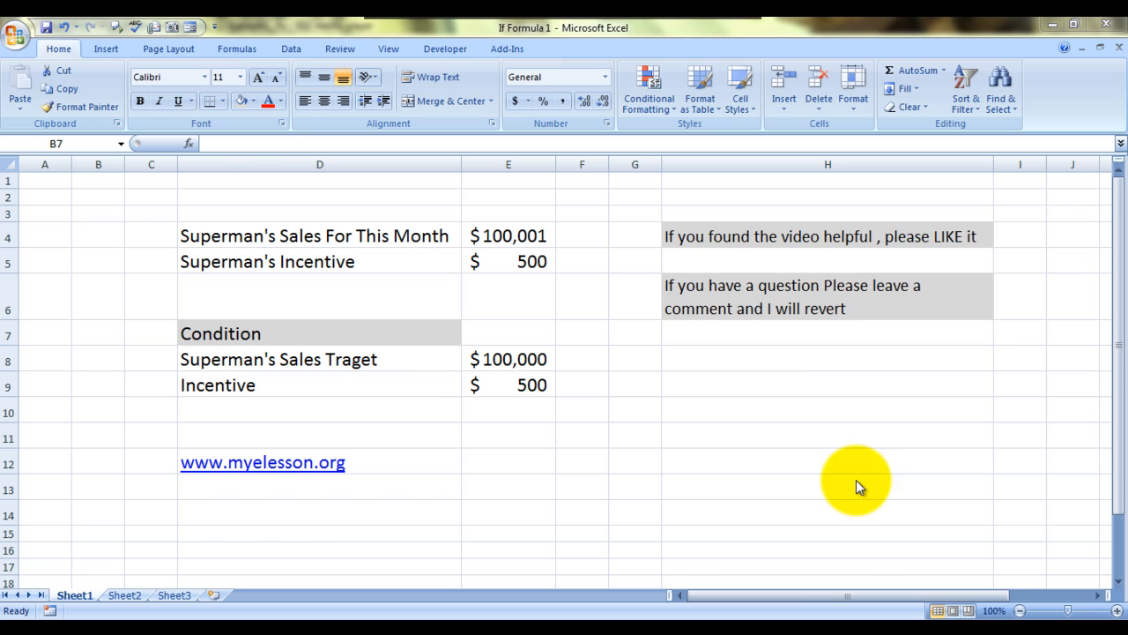
{"action": "mouse_move", "coordinate": [405, 423]}
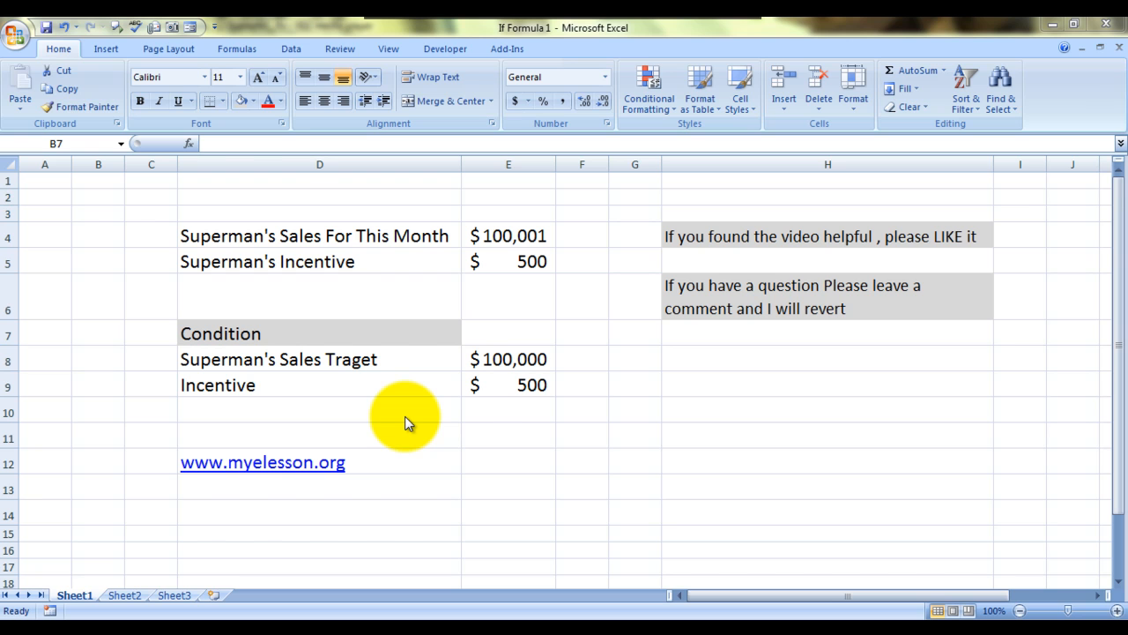
{"action": "mouse_move", "coordinate": [310, 387]}
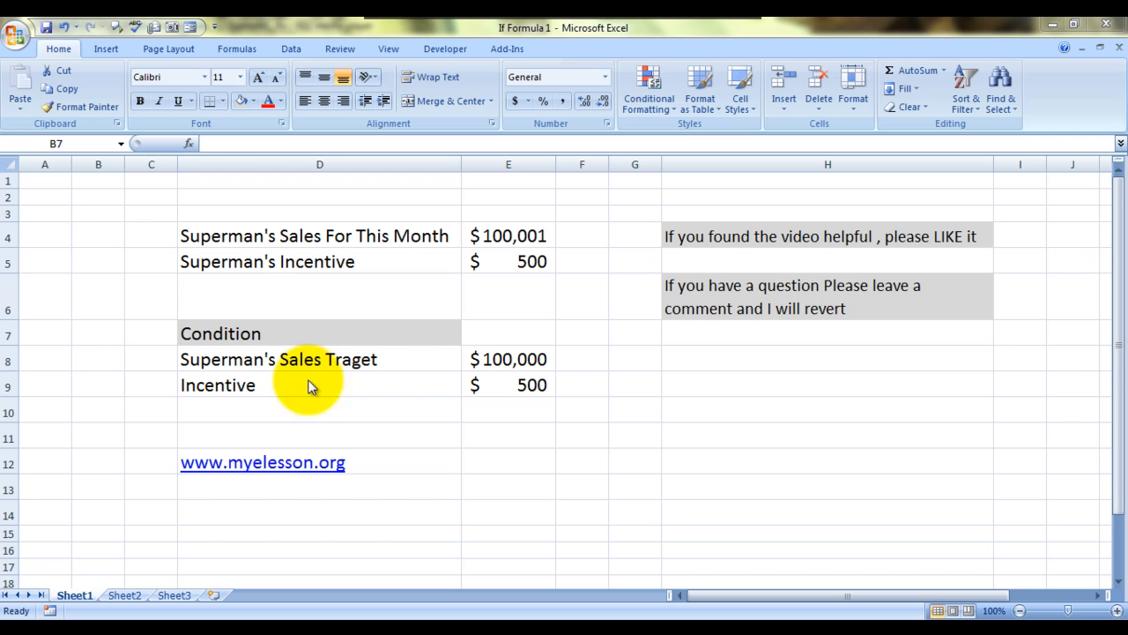
{"action": "mouse_move", "coordinate": [251, 370]}
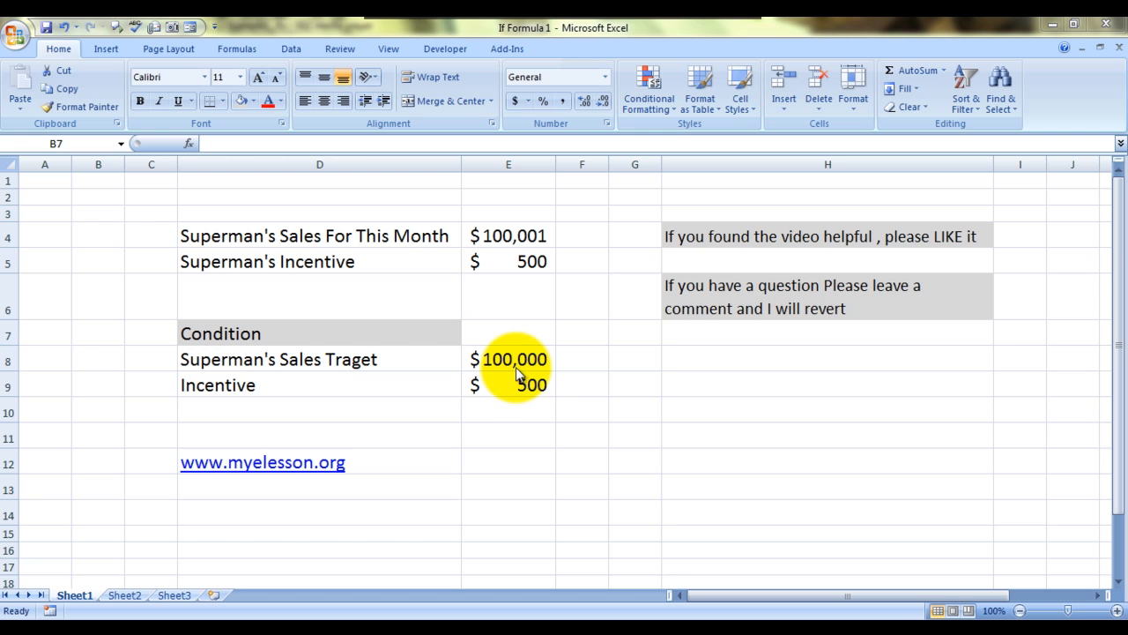
{"action": "mouse_move", "coordinate": [542, 396]}
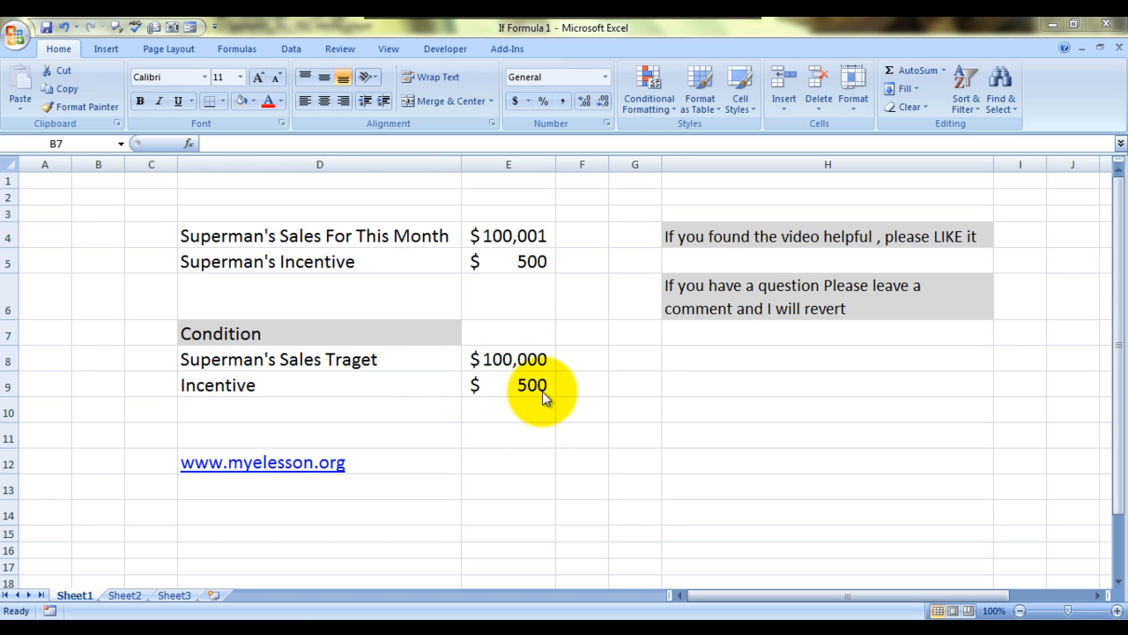
{"action": "mouse_move", "coordinate": [300, 245]}
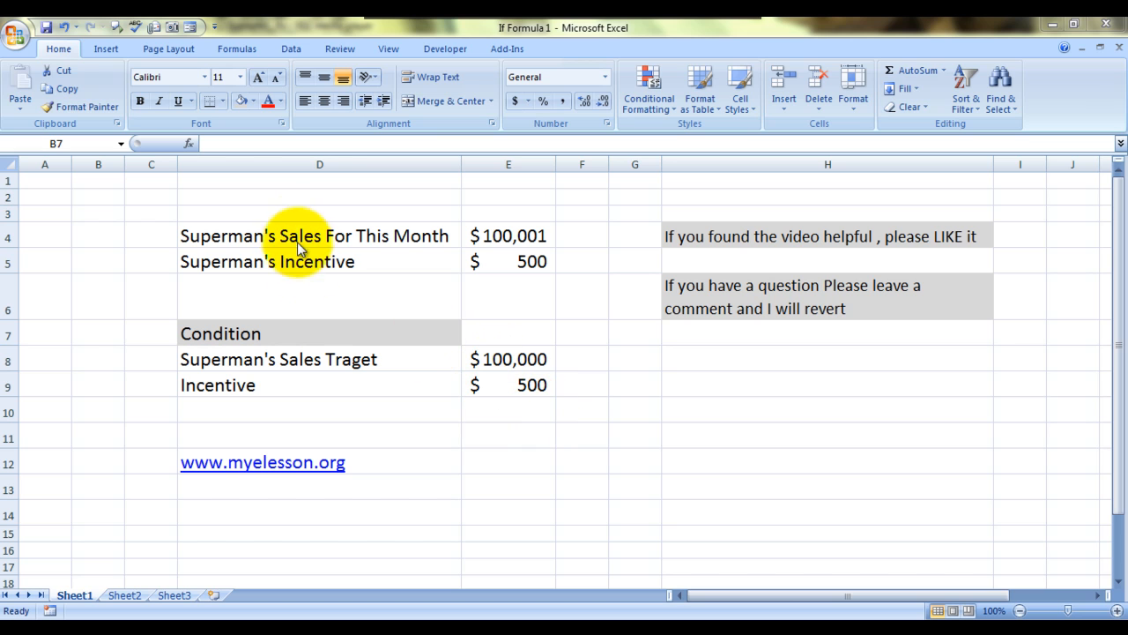
{"action": "mouse_move", "coordinate": [427, 266]}
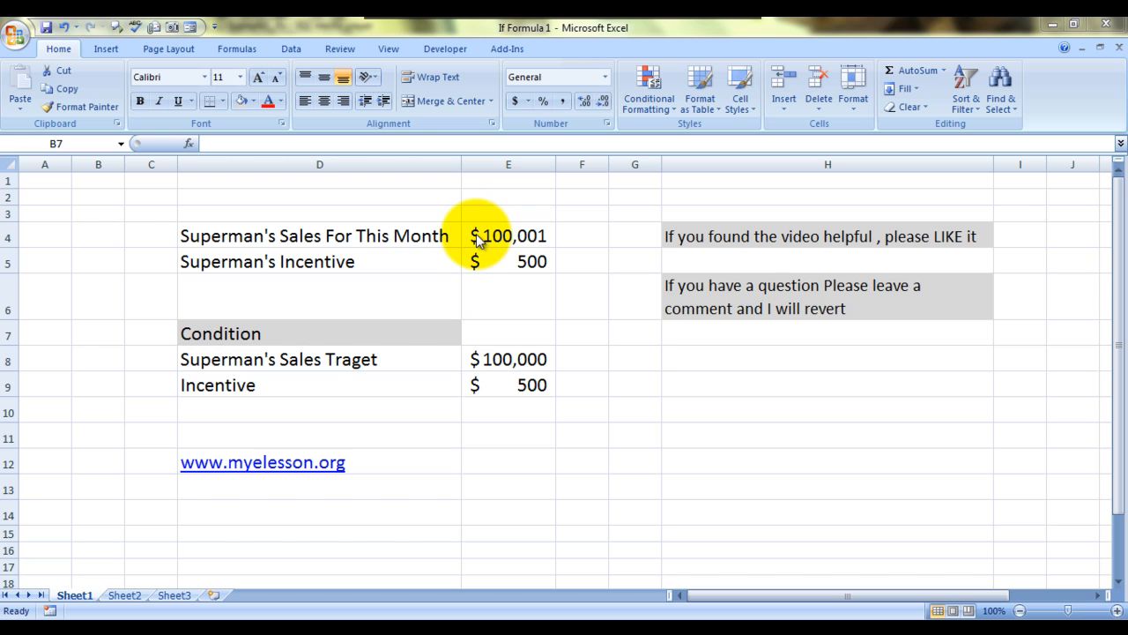
{"action": "mouse_move", "coordinate": [498, 255]}
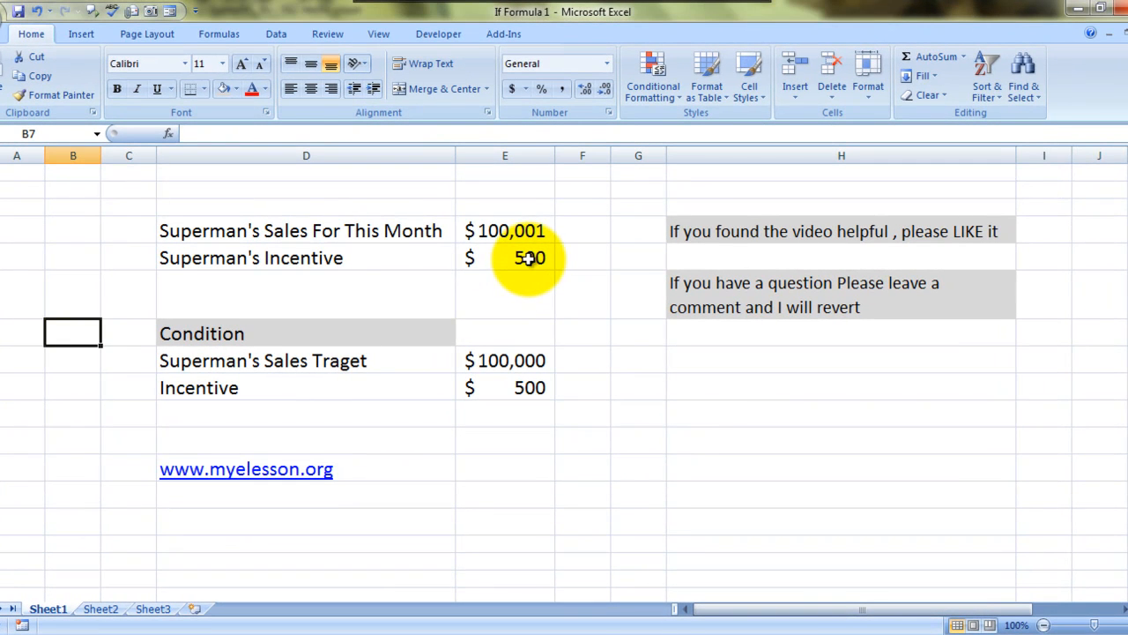
Step: Try sales of 90000 then 100000 in E4, and clear E5's incentive formula
{"action": "left_click", "coordinate": [504, 230]}
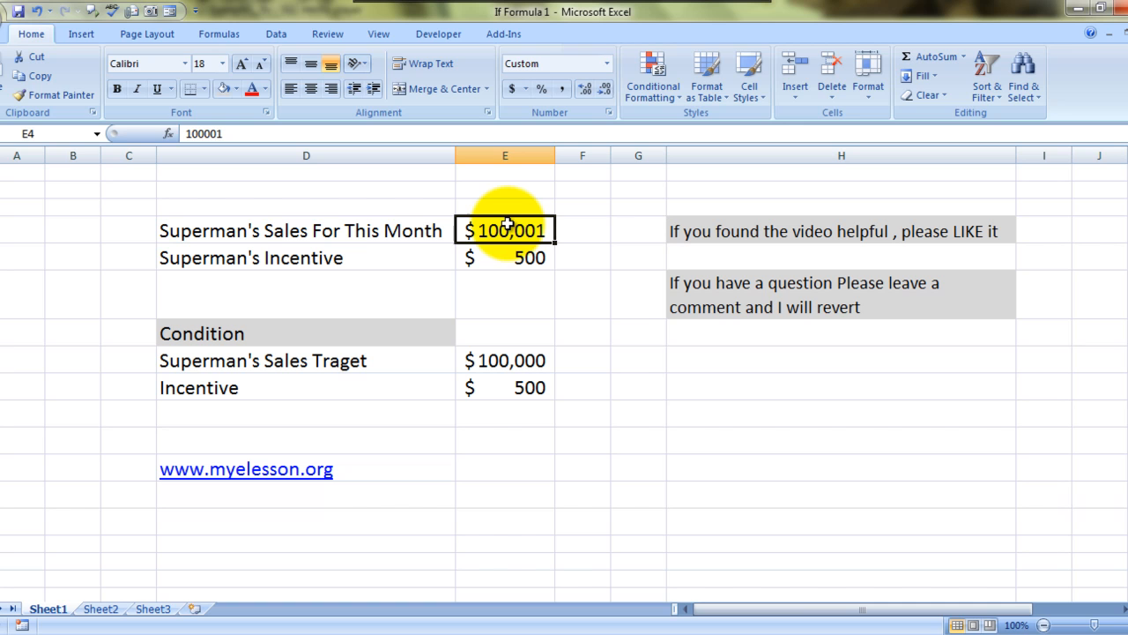
{"action": "type", "text": "900"}
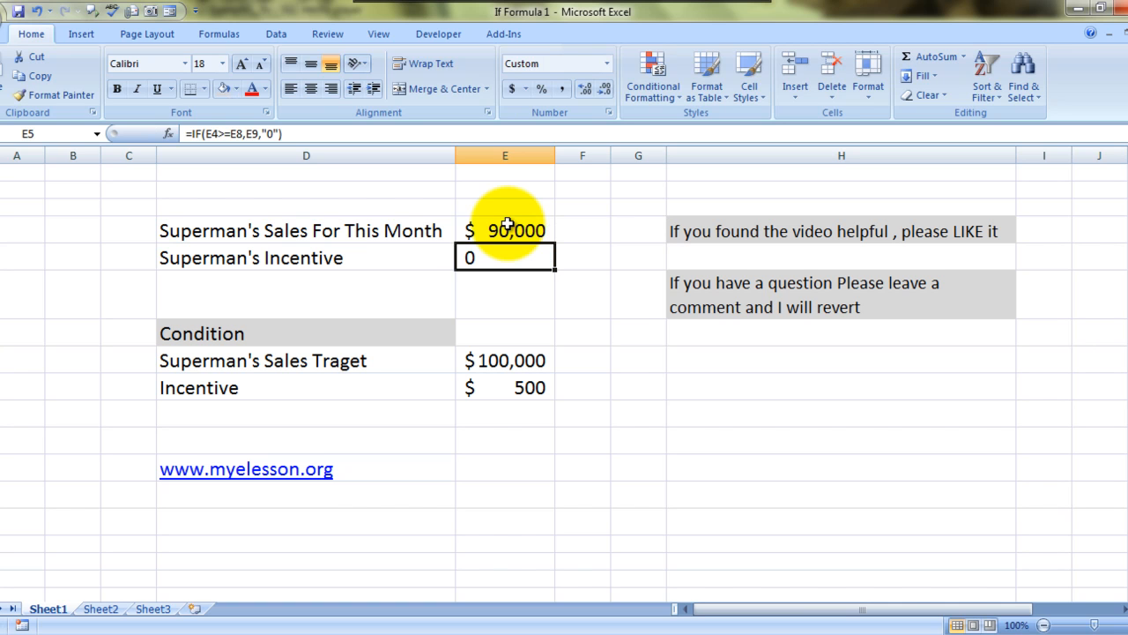
{"action": "mouse_move", "coordinate": [568, 287]}
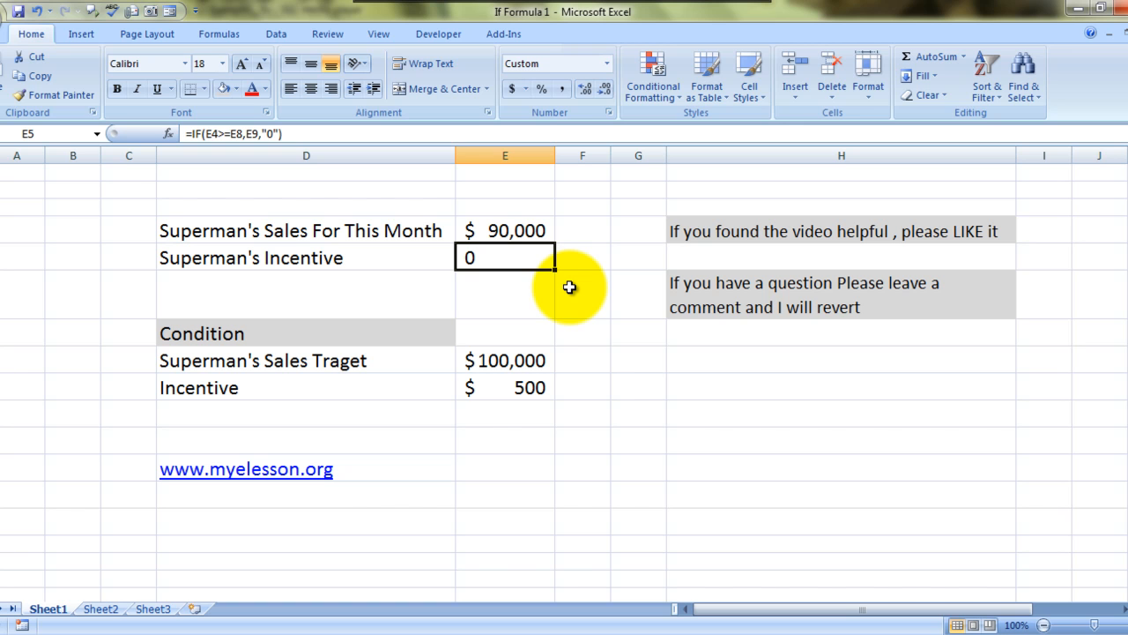
{"action": "left_click", "coordinate": [504, 230]}
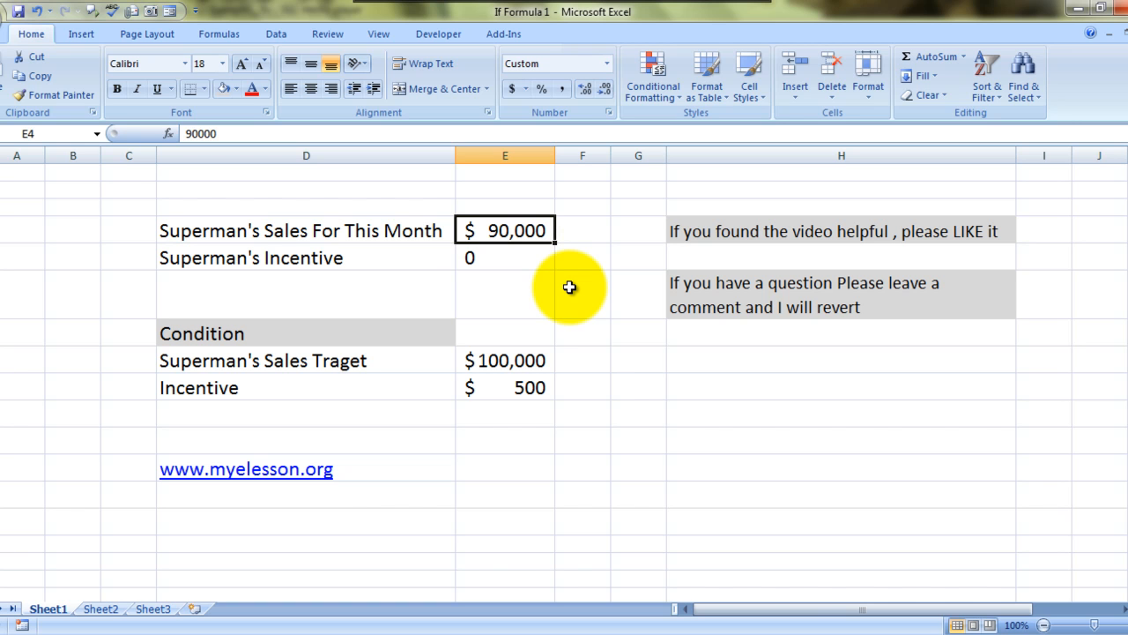
{"action": "type", "text": "1"}
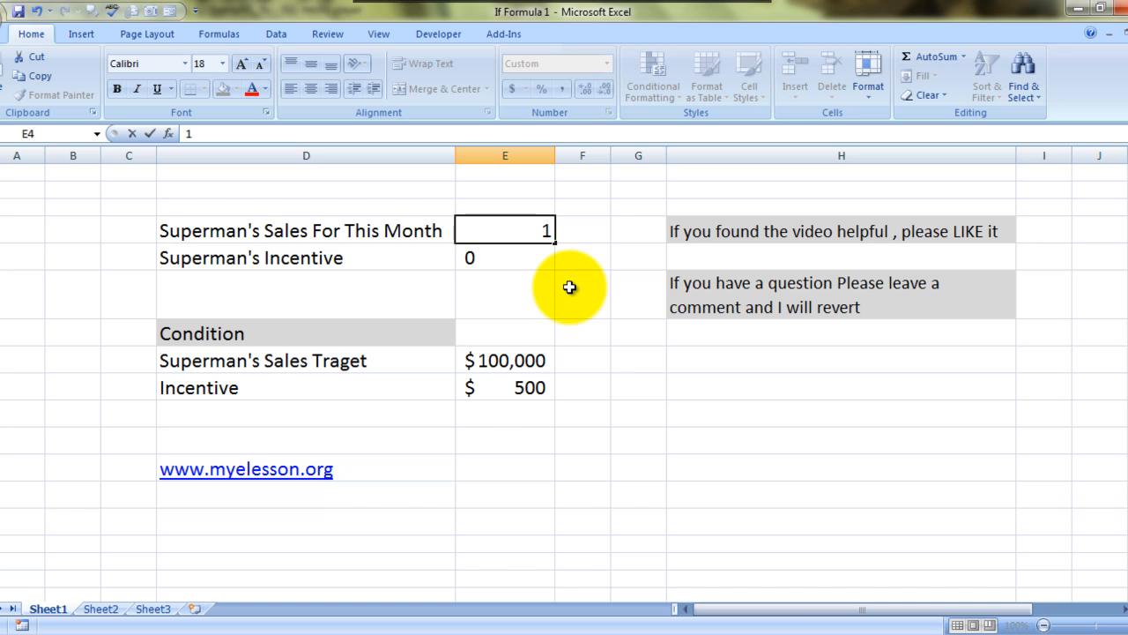
{"action": "type", "text": "000"}
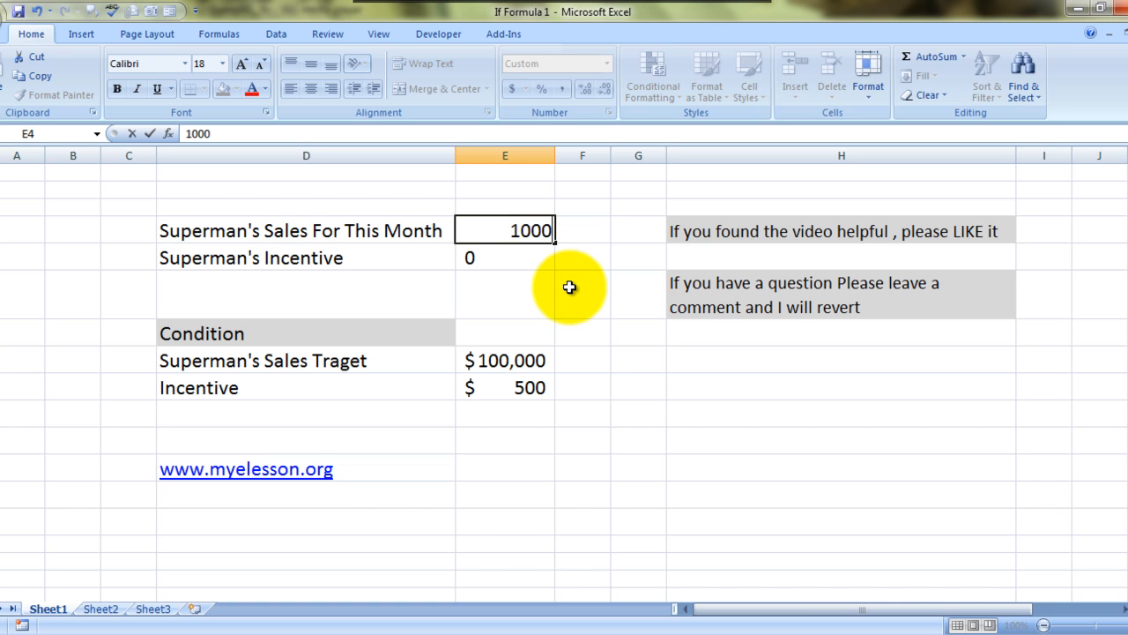
{"action": "type", "text": "1000000"}
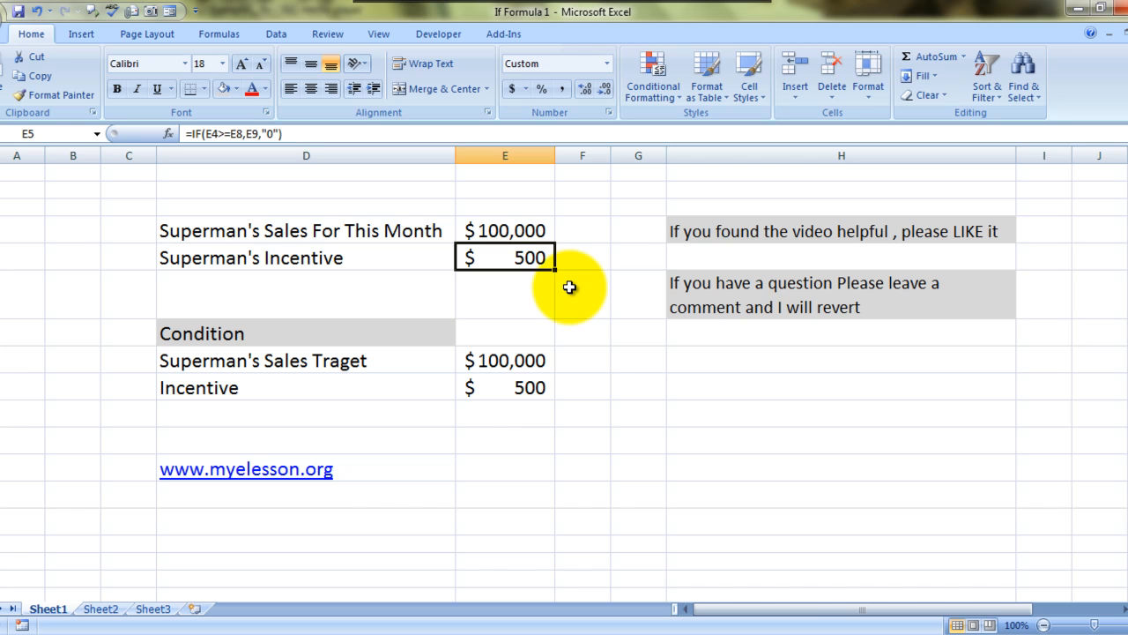
{"action": "key", "text": "Delete"}
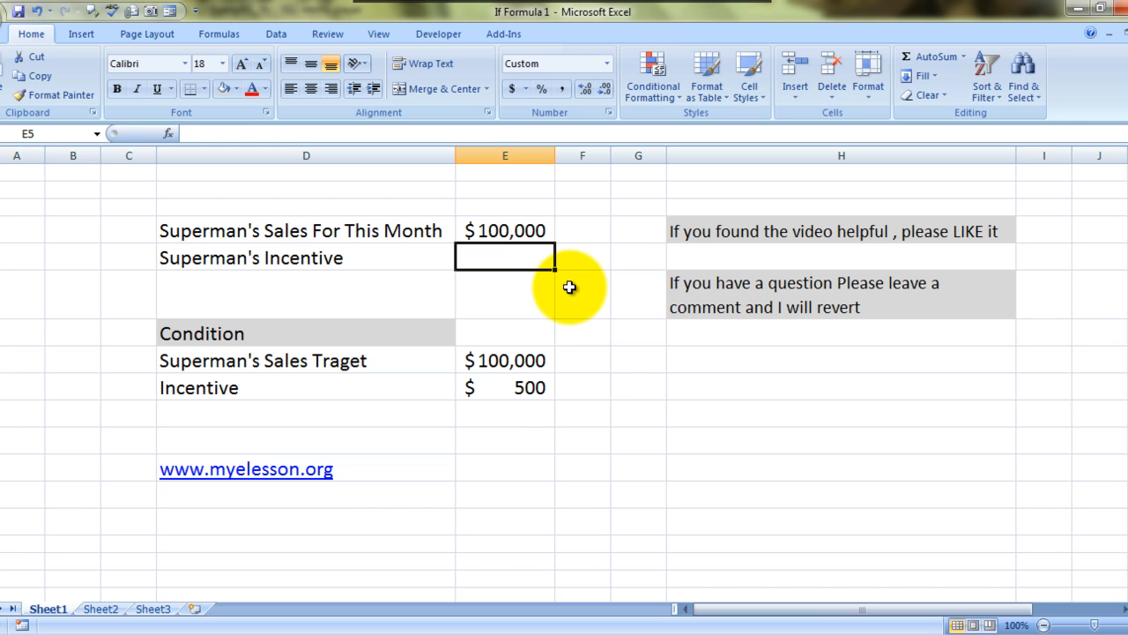
Step: Enter =IF(E4=>E8,E9,"0") in E5, referencing sales, target and incentive cells
{"action": "type", "text": "="}
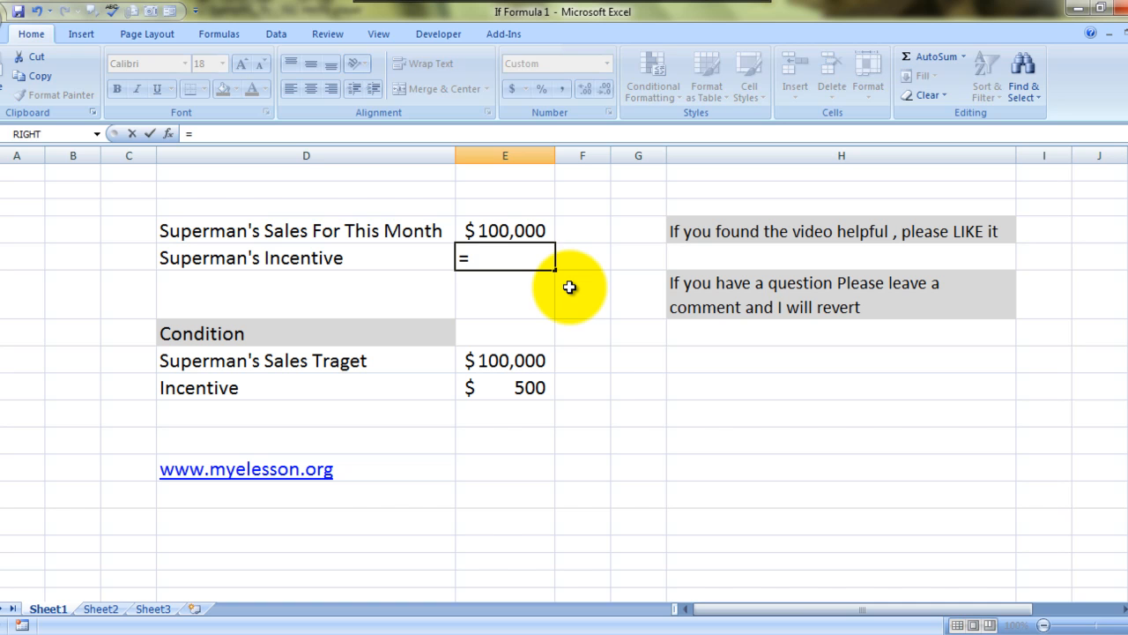
{"action": "type", "text": "if"}
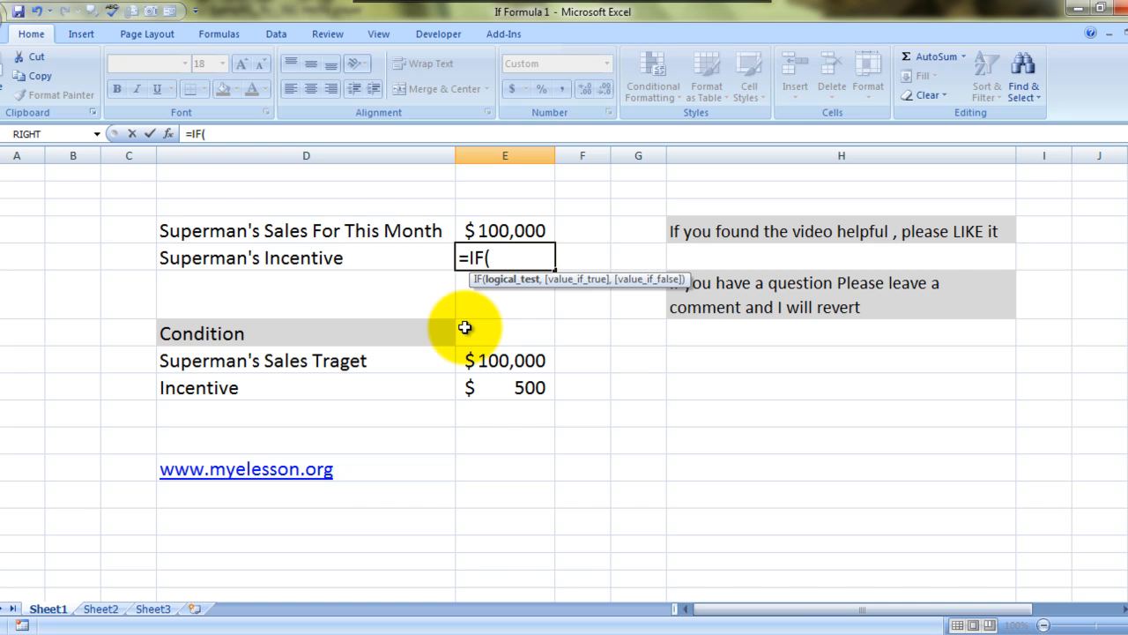
{"action": "mouse_move", "coordinate": [404, 316]}
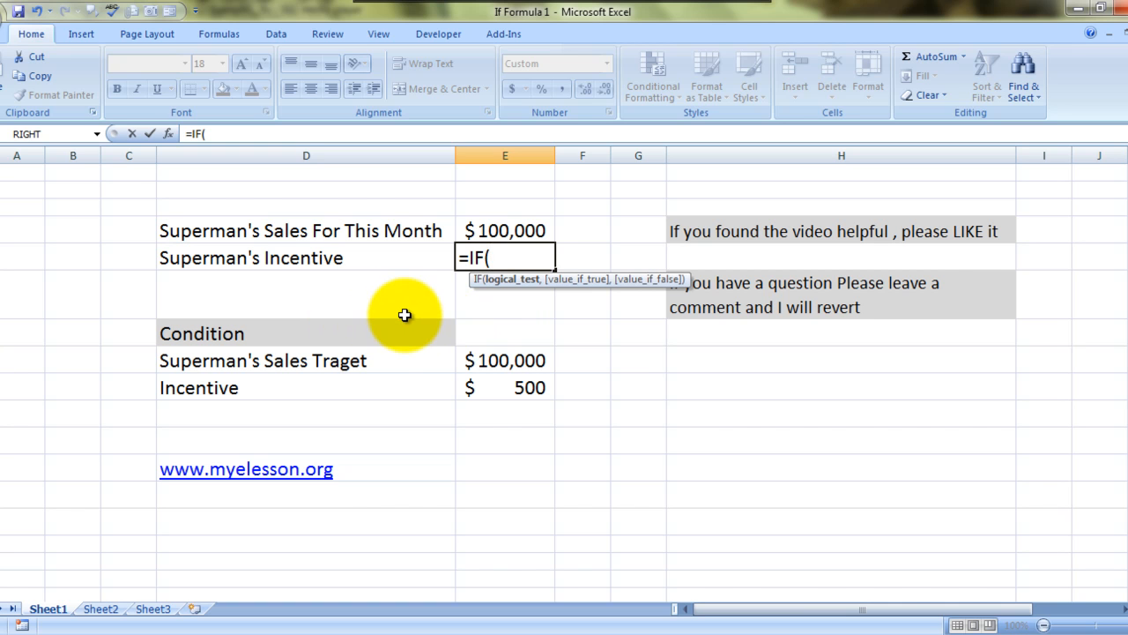
{"action": "left_click", "coordinate": [504, 230]}
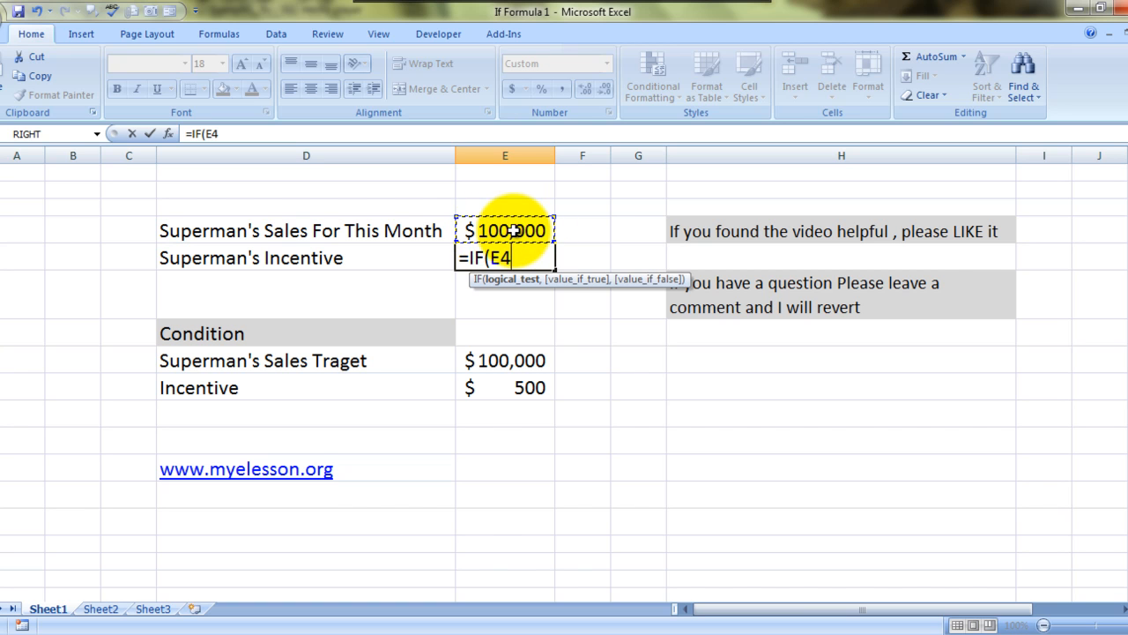
{"action": "type", "text": "="}
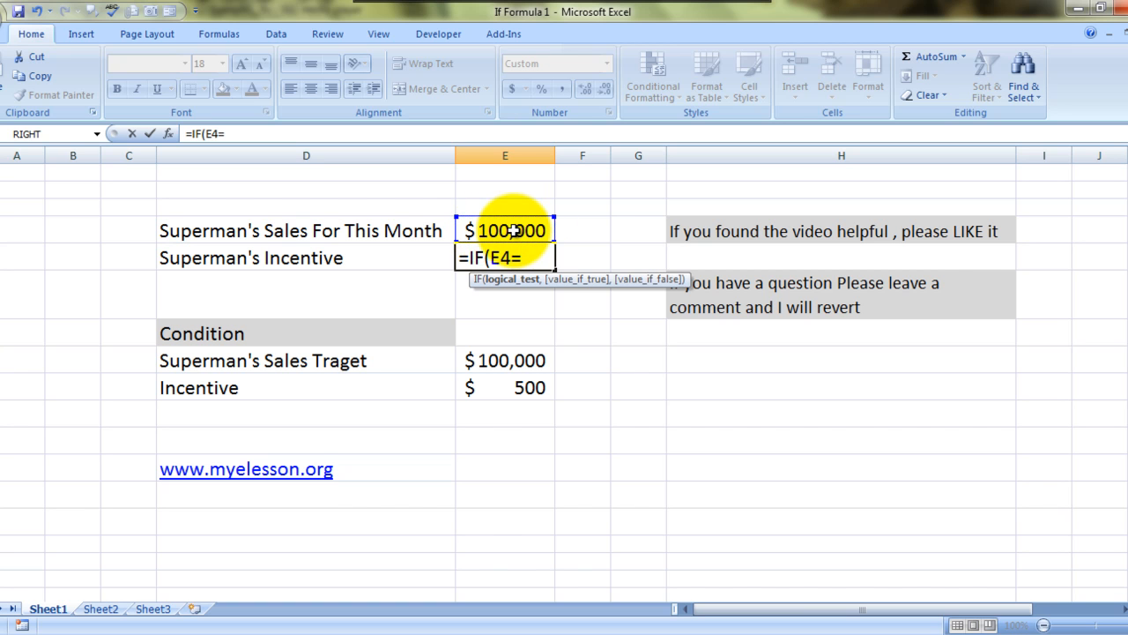
{"action": "type", "text": ">"}
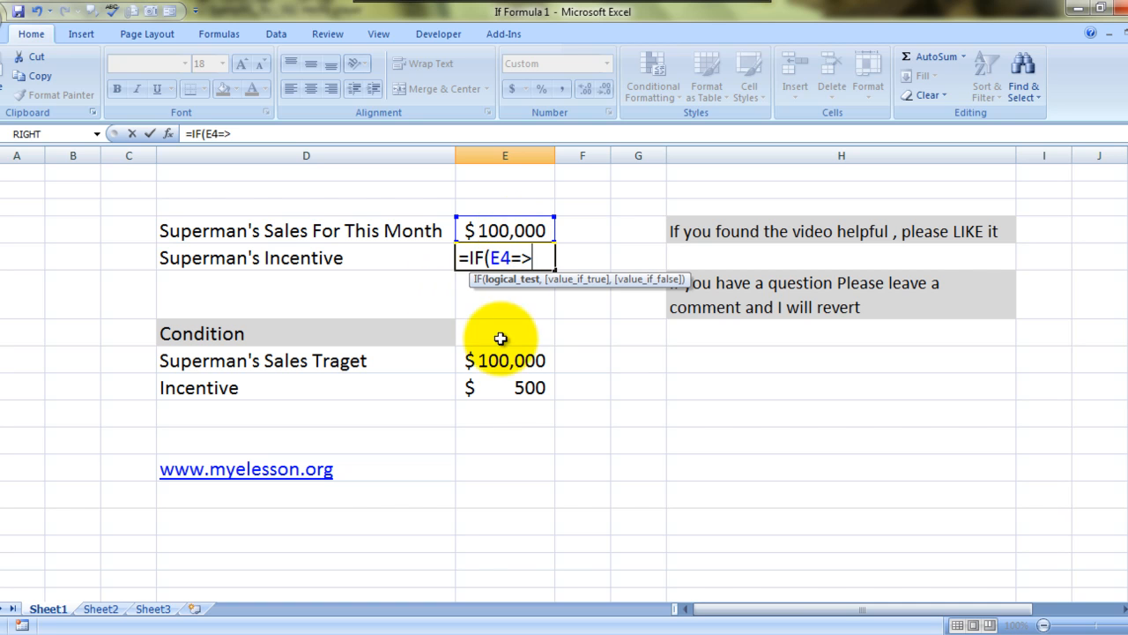
{"action": "mouse_move", "coordinate": [510, 340]}
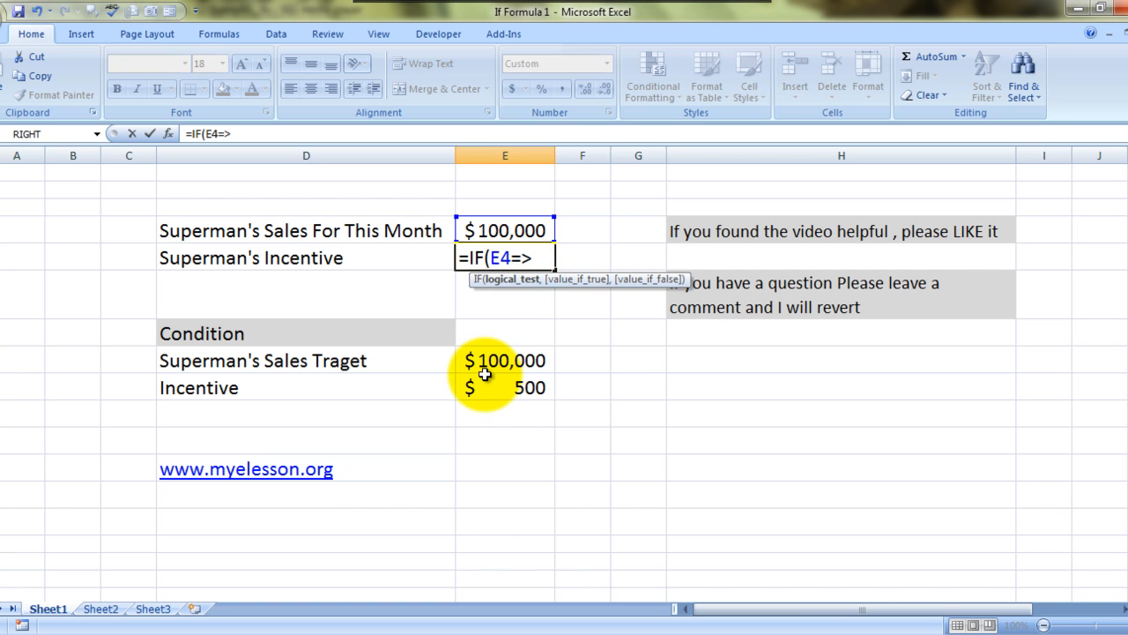
{"action": "left_click", "coordinate": [504, 360]}
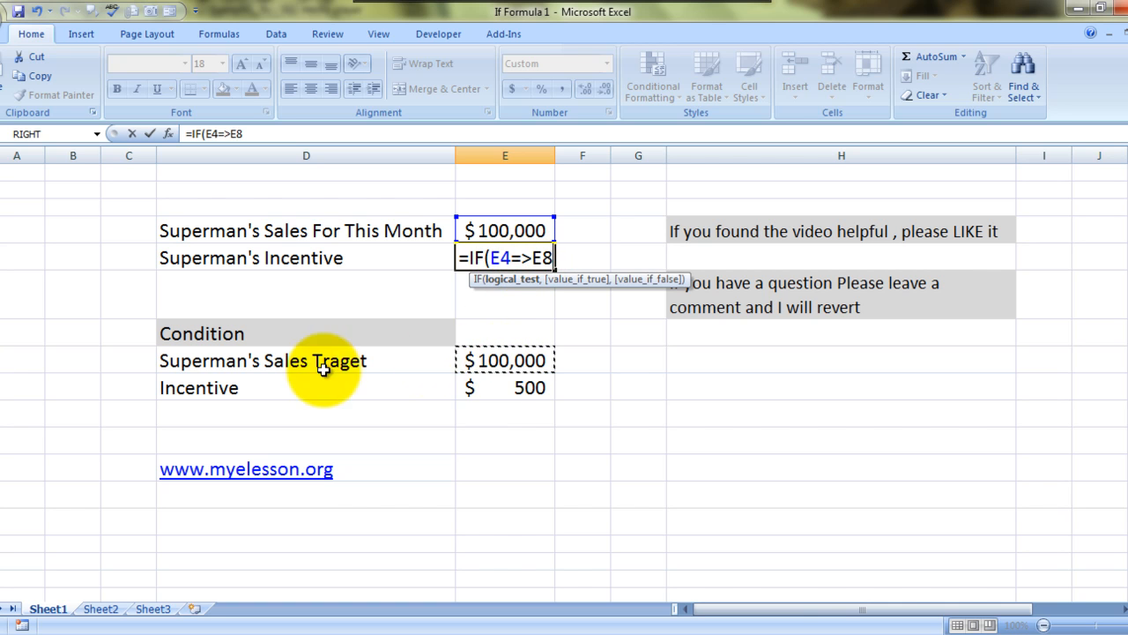
{"action": "mouse_move", "coordinate": [419, 330]}
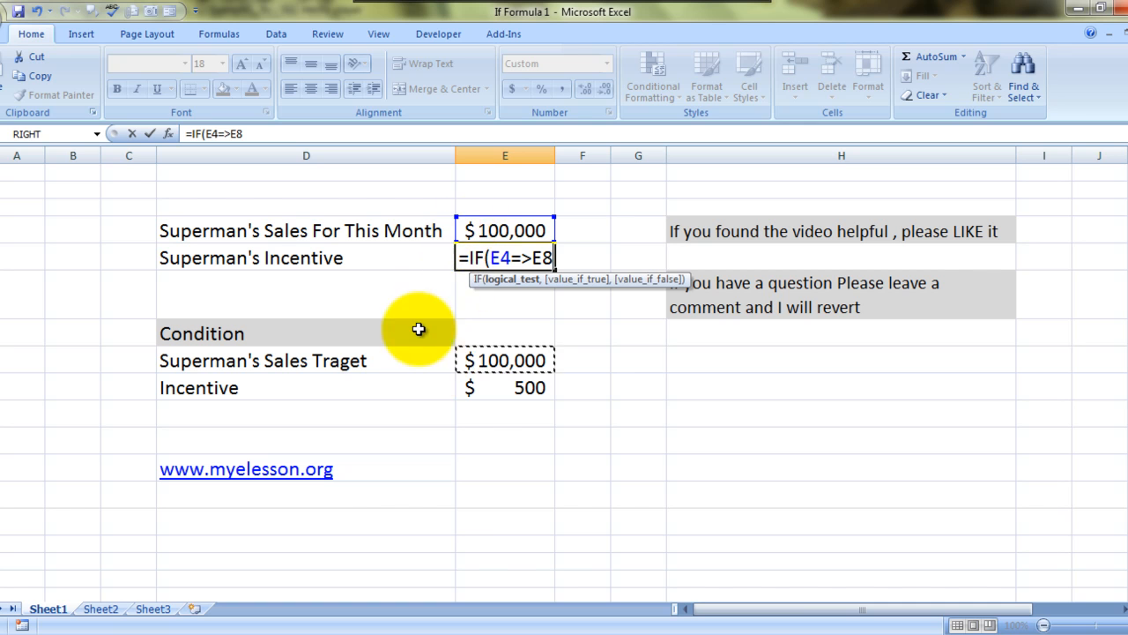
{"action": "mouse_move", "coordinate": [464, 388]}
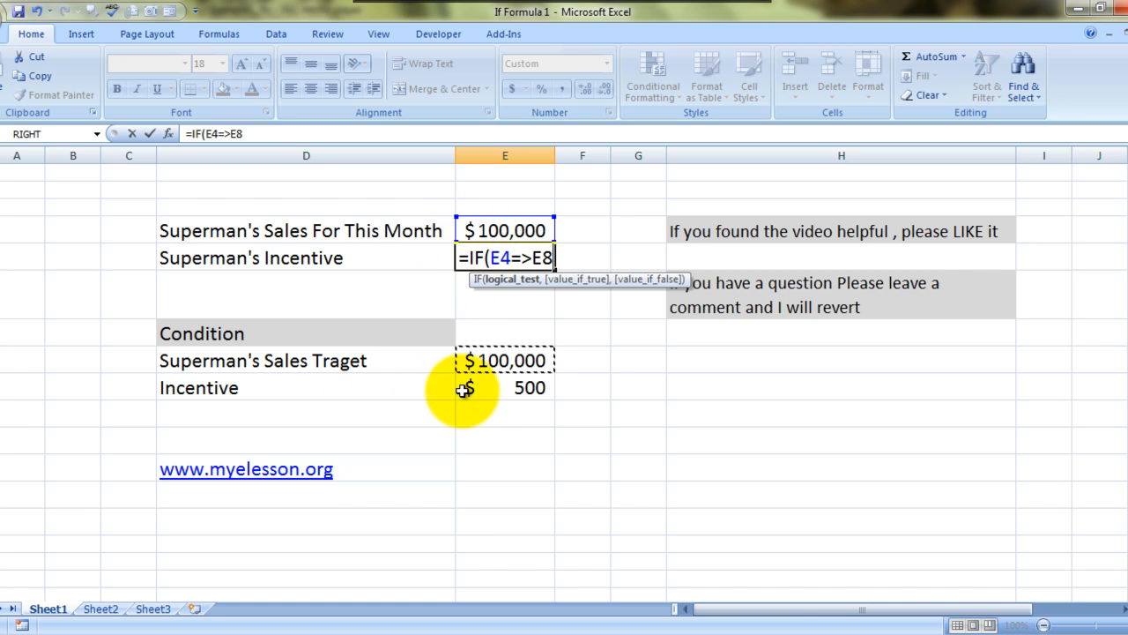
{"action": "type", "text": ","}
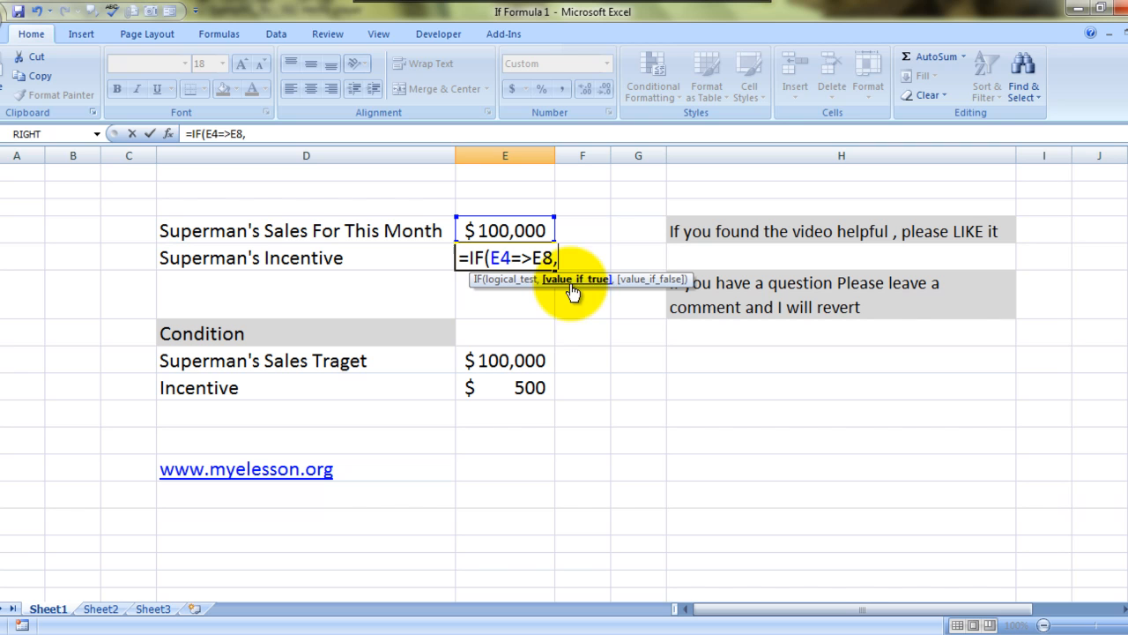
{"action": "mouse_move", "coordinate": [559, 324]}
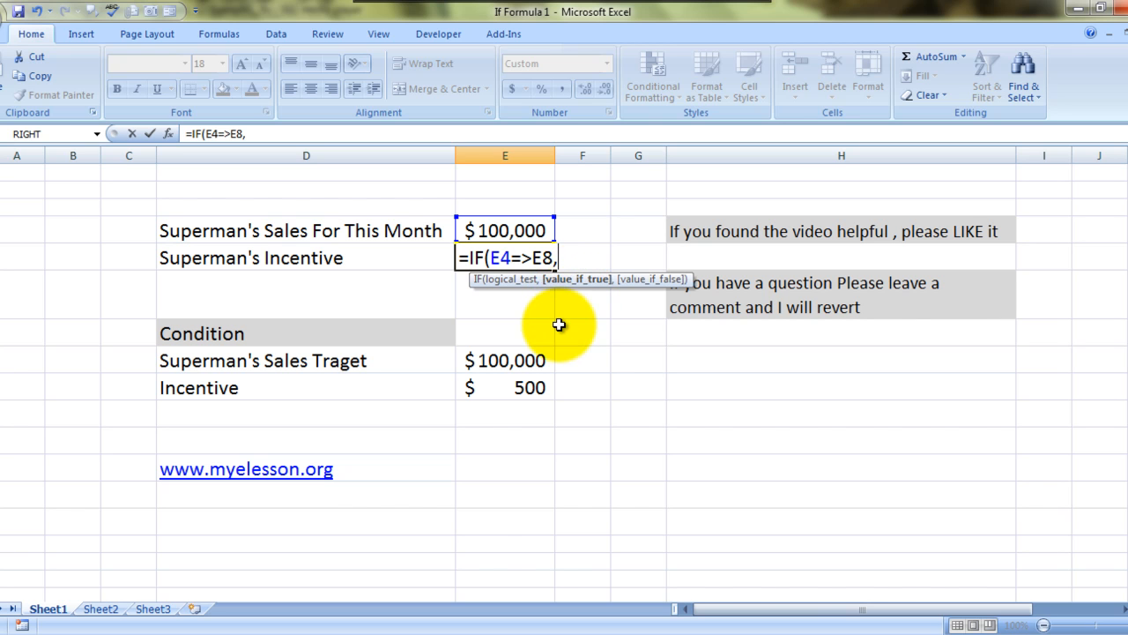
{"action": "left_click", "coordinate": [505, 388]}
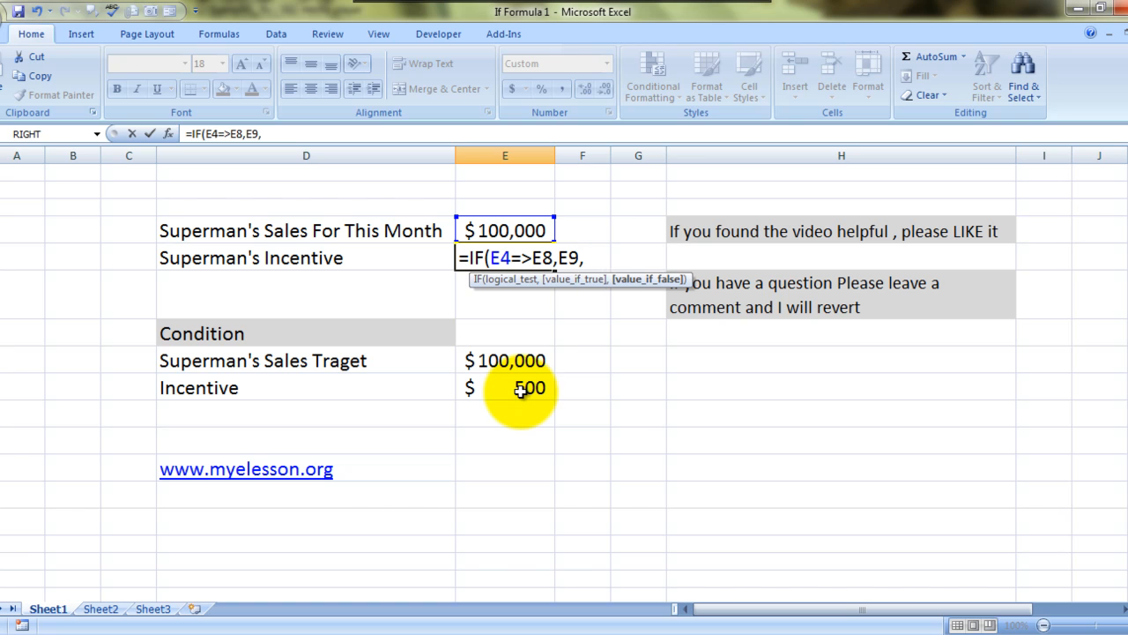
{"action": "type", "text": "\"0\""}
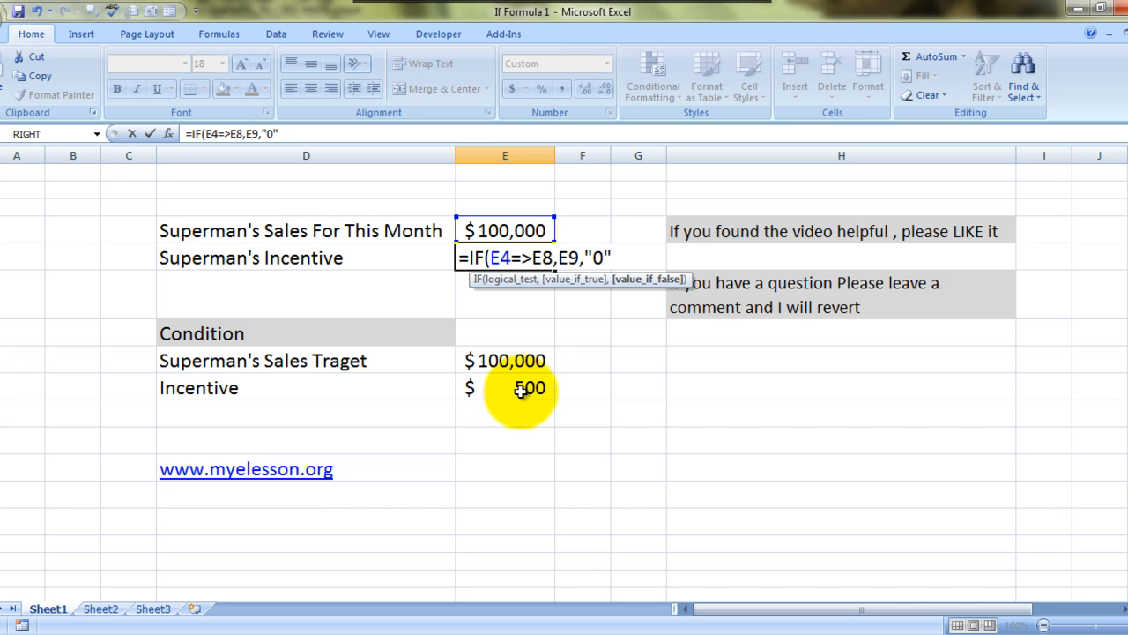
{"action": "key", "text": "Enter"}
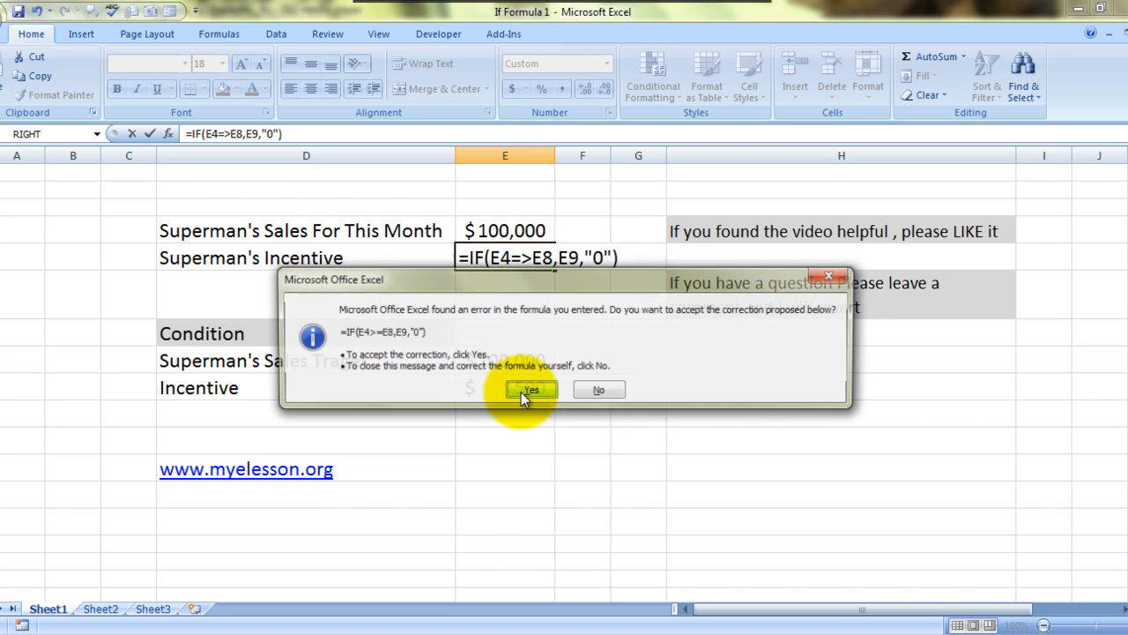
Step: Accept the corrected formula =IF(E4>=E8,E9,"0") so E5 shows $500
{"action": "left_click", "coordinate": [532, 389]}
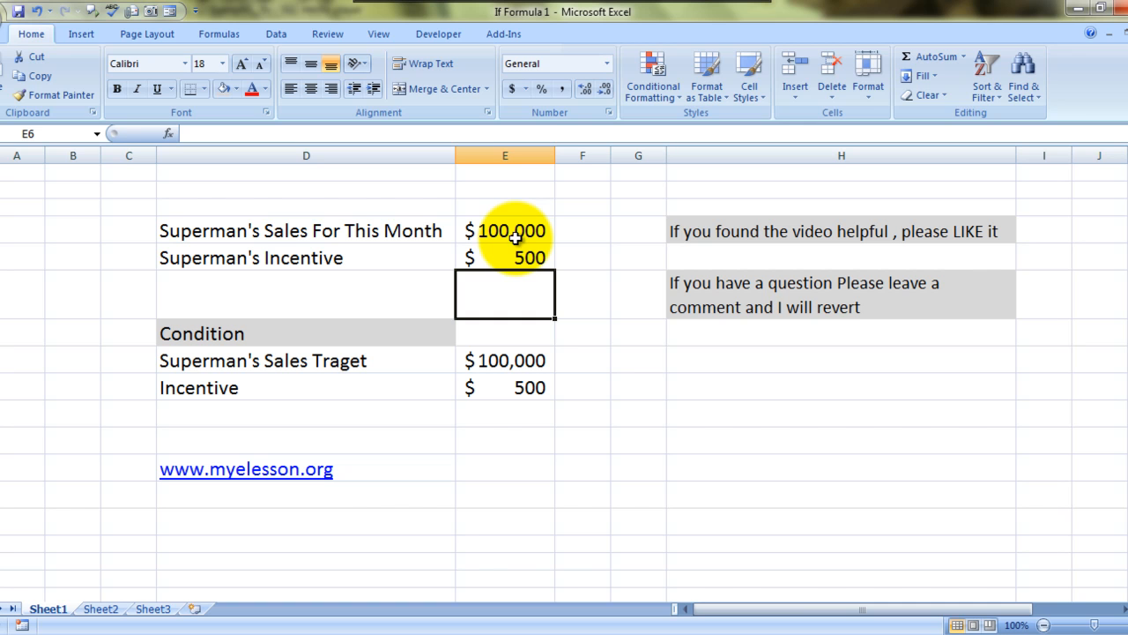
{"action": "left_click", "coordinate": [504, 230]}
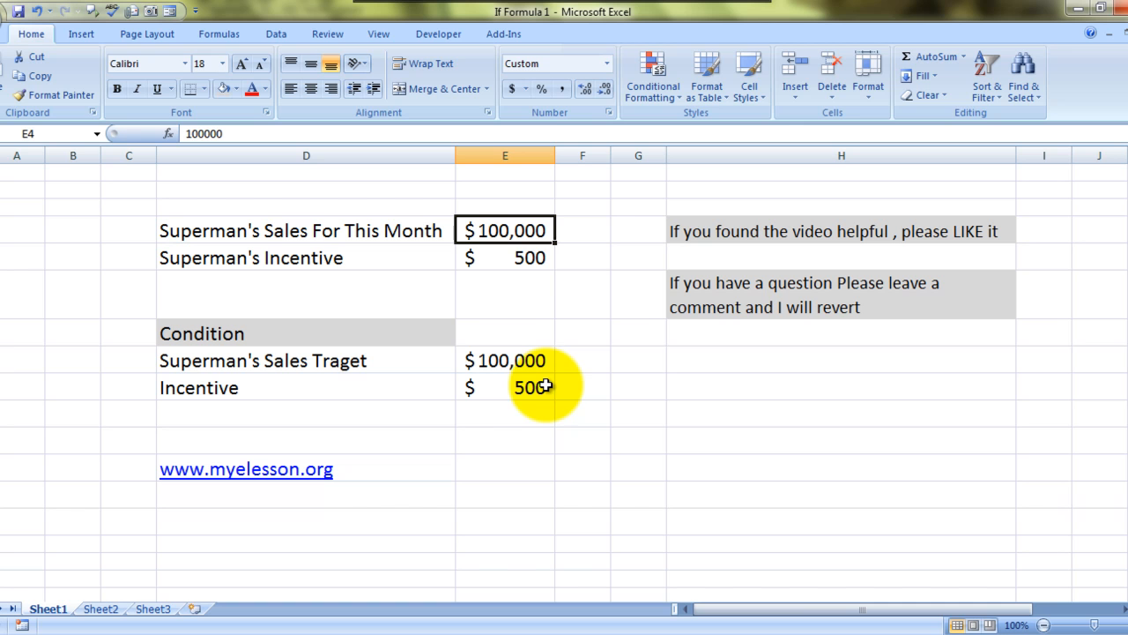
{"action": "mouse_move", "coordinate": [527, 275]}
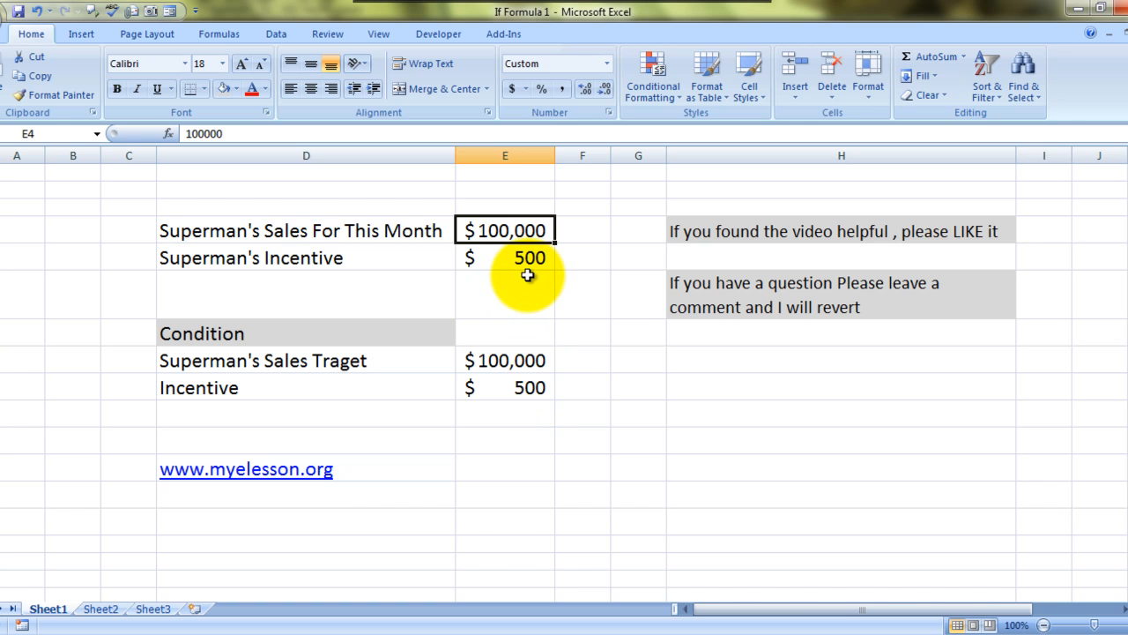
Step: Change this month's sales in E4 to $123, dropping the incentive to 0
{"action": "type", "text": "1234567"}
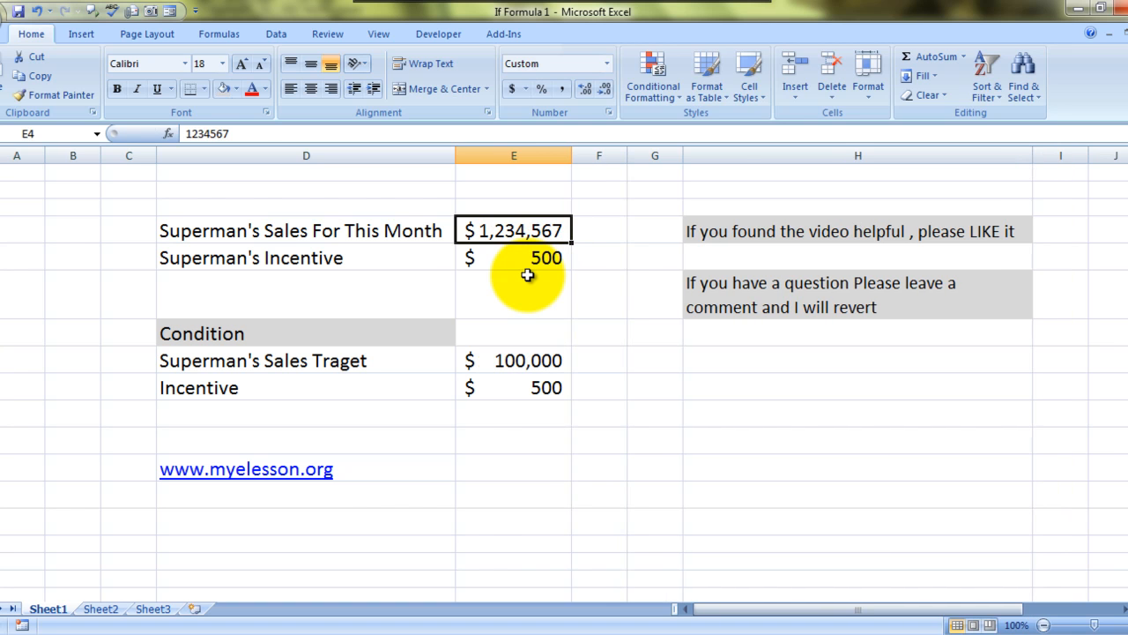
{"action": "left_click", "coordinate": [528, 257]}
{"action": "type", "text": "123435"}
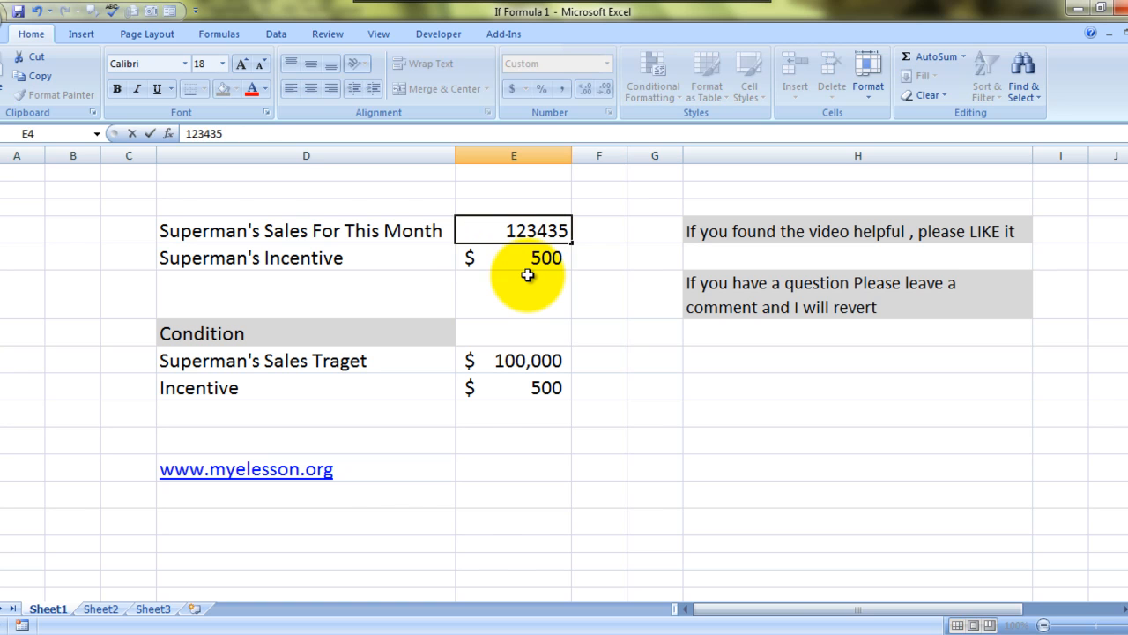
{"action": "key", "text": "Backspace"}
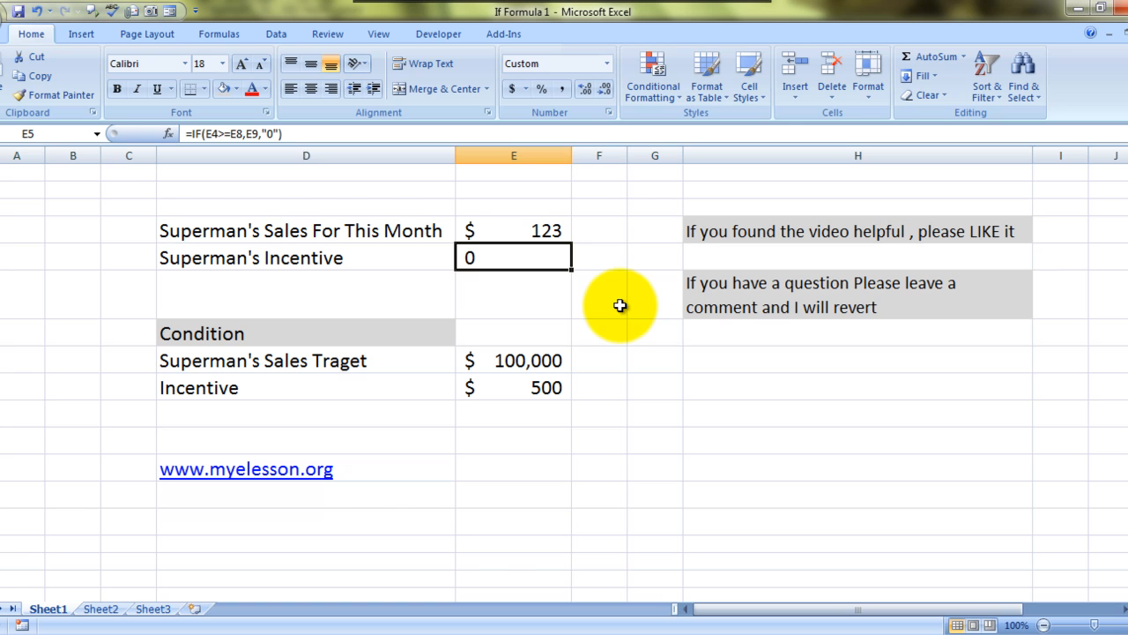
{"action": "mouse_move", "coordinate": [232, 499]}
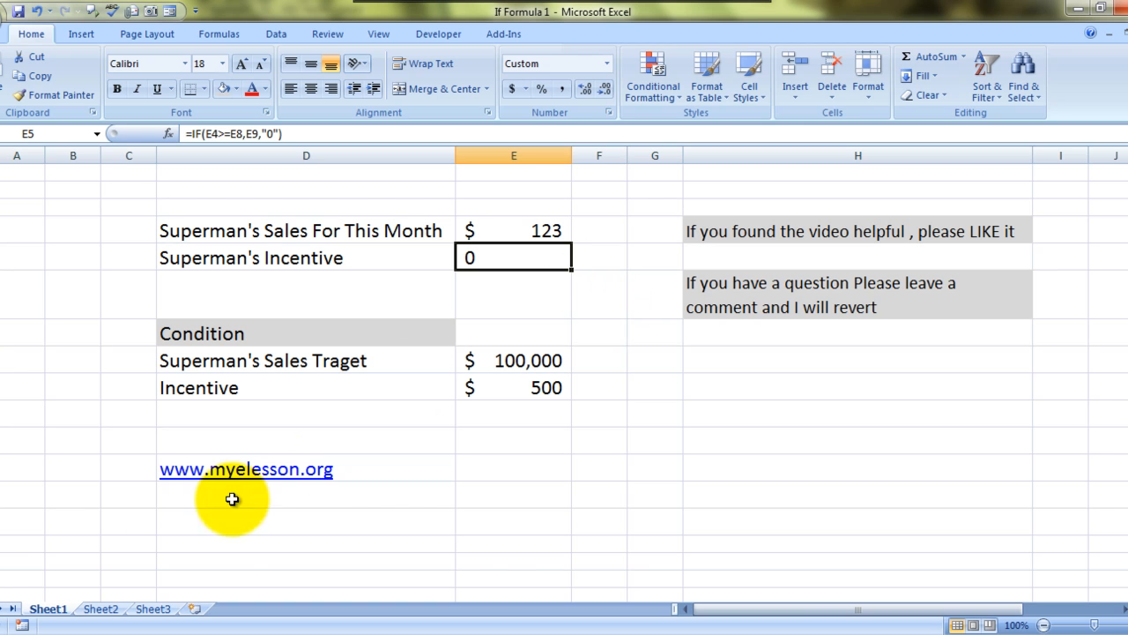
{"action": "mouse_move", "coordinate": [382, 504]}
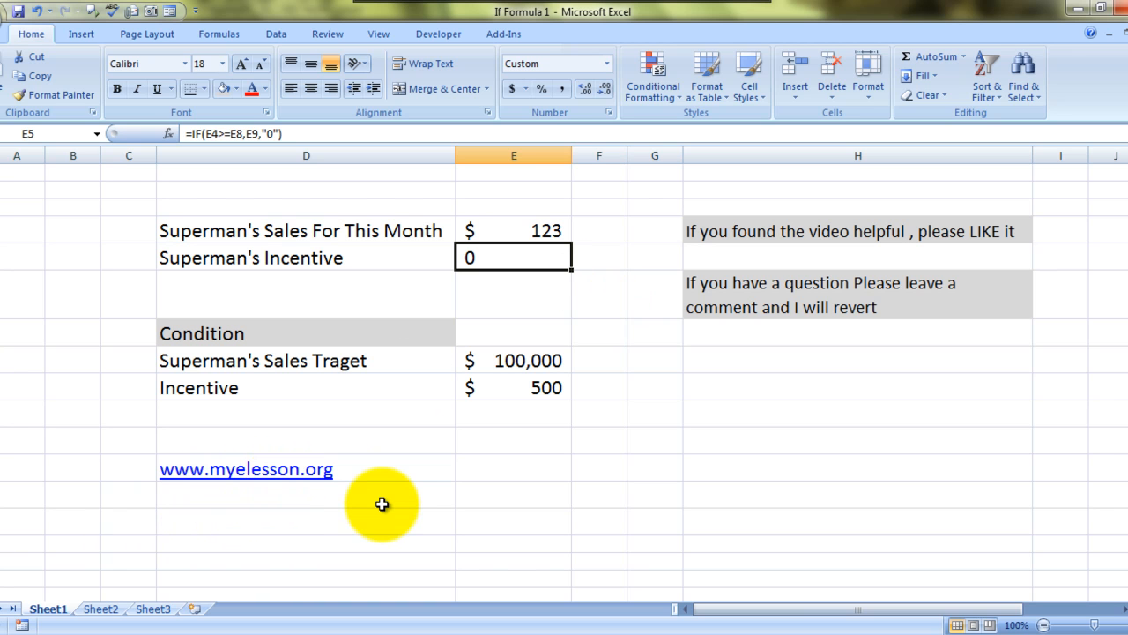
{"action": "mouse_move", "coordinate": [754, 407]}
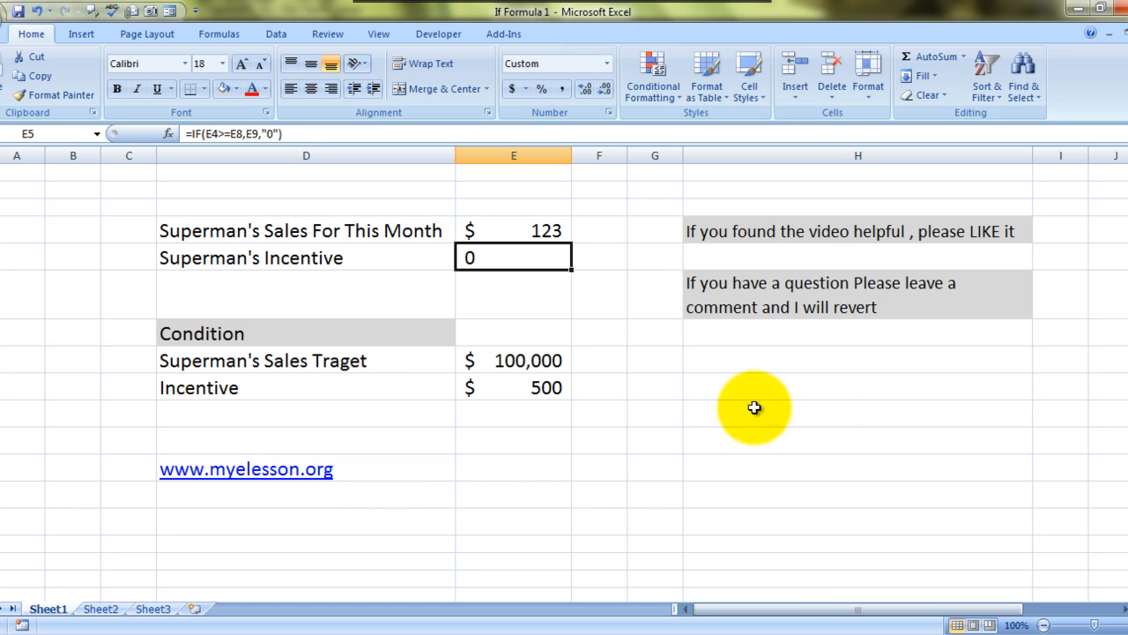
{"action": "mouse_move", "coordinate": [790, 274]}
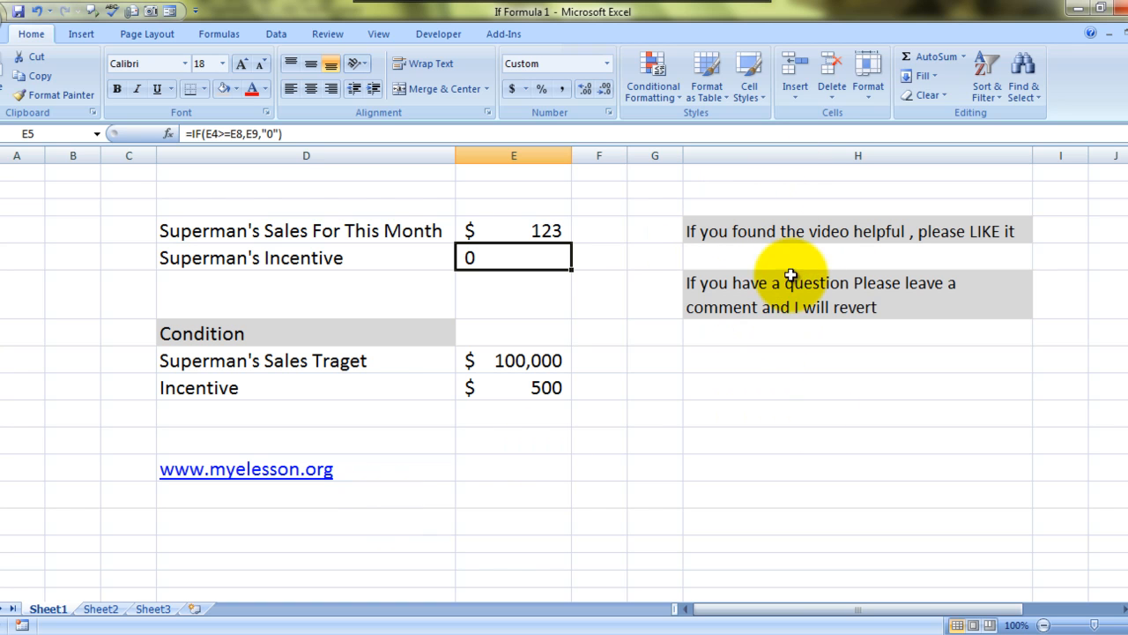
{"action": "mouse_move", "coordinate": [761, 265]}
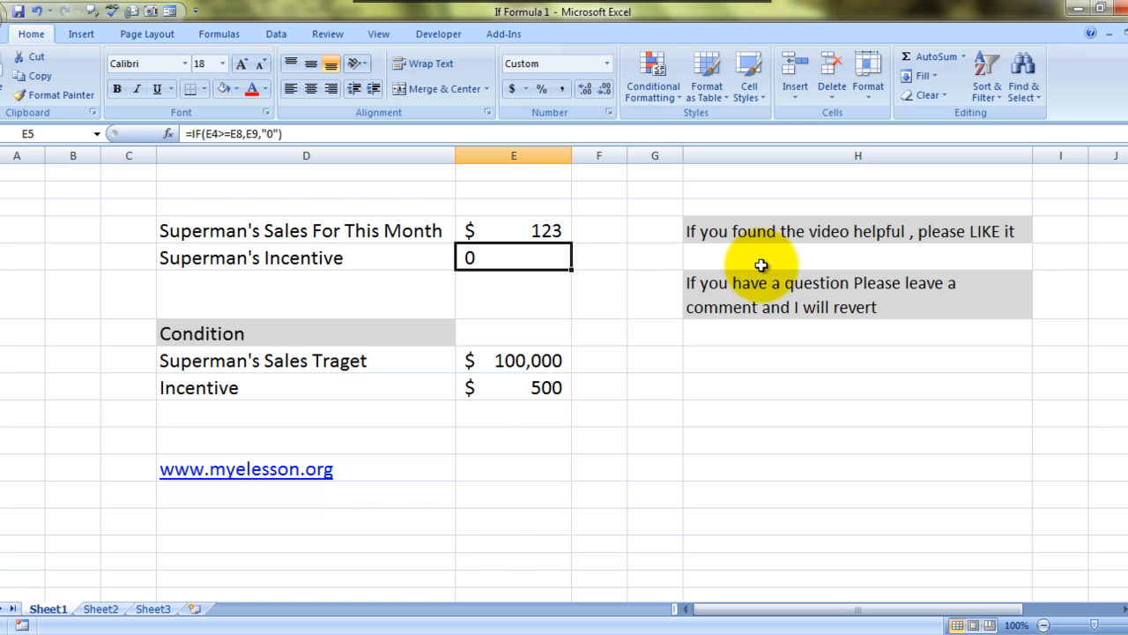
{"action": "mouse_move", "coordinate": [732, 308]}
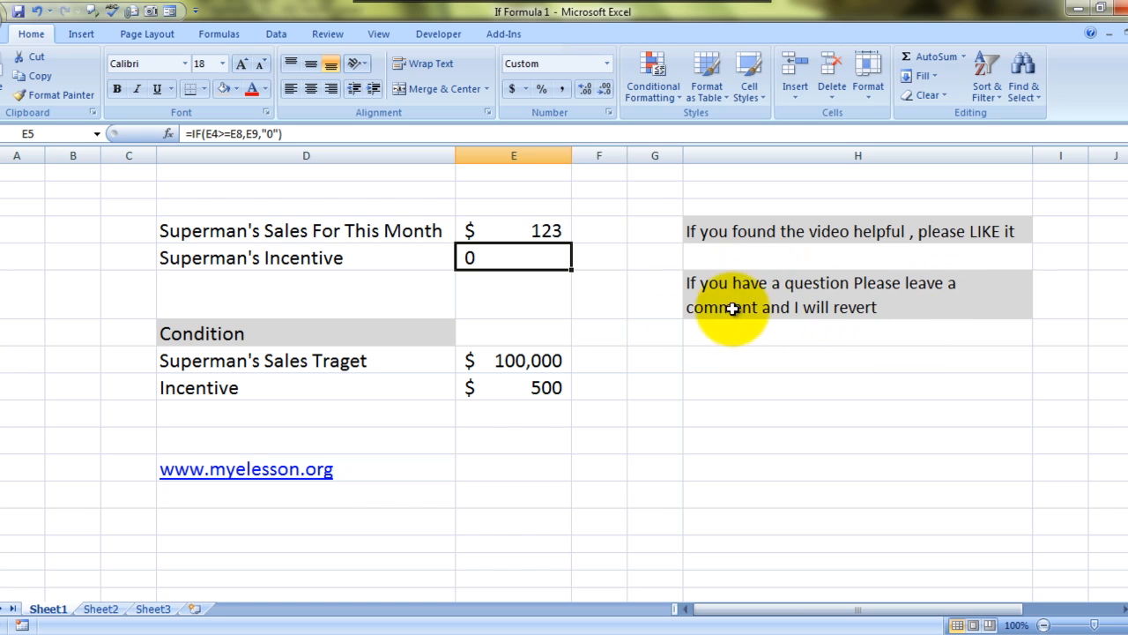